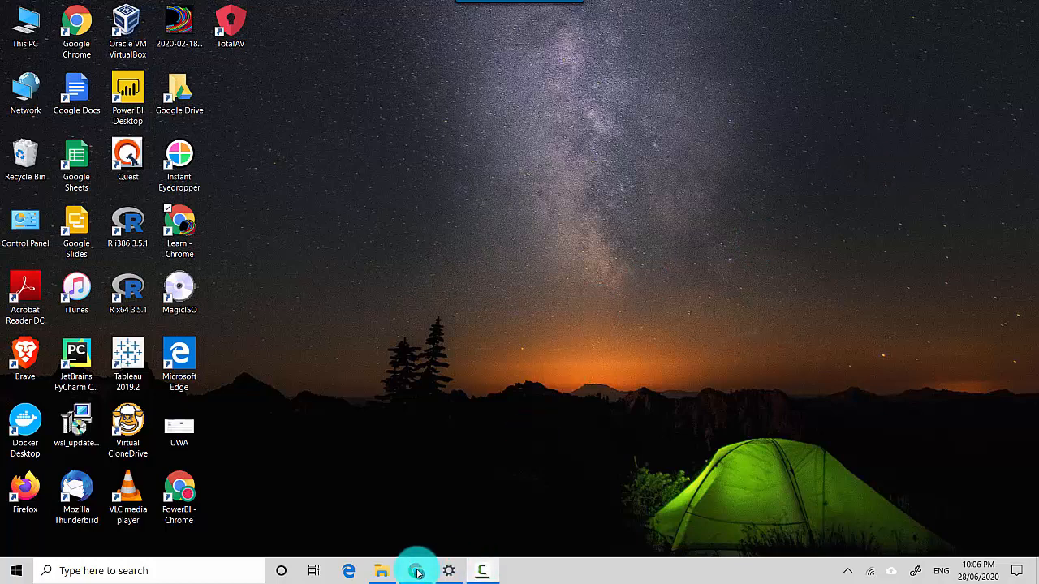
Show the Reports list of the Learn2Excel workspace from the Power BI home
left_click(416, 572)
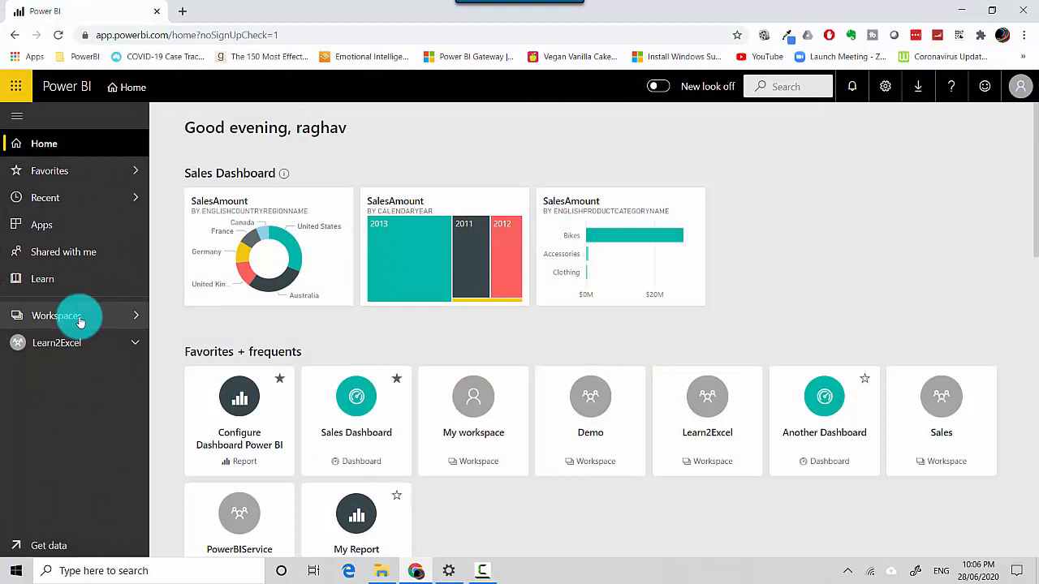
mouse_move(57, 343)
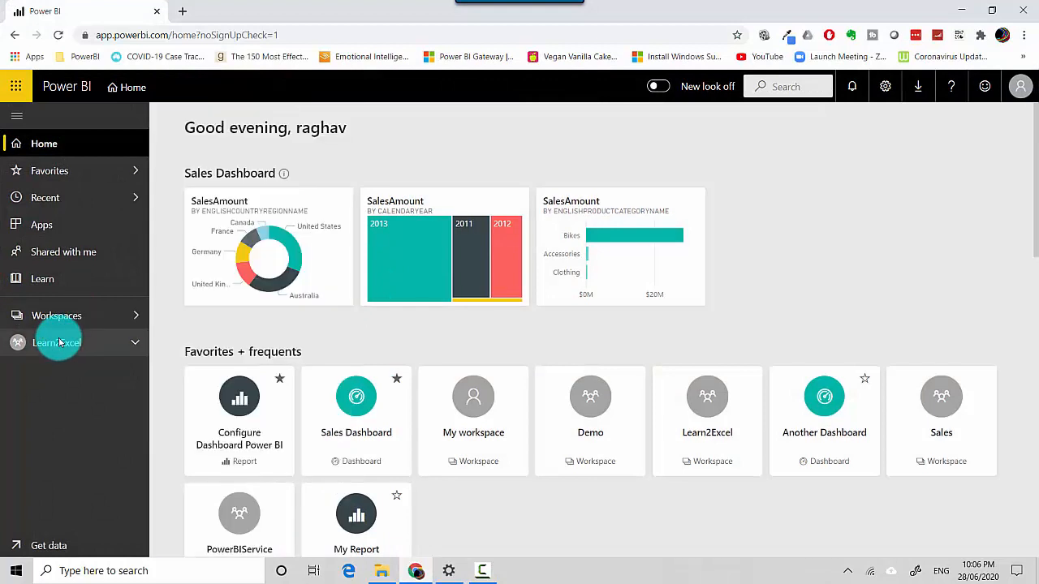
left_click(57, 341)
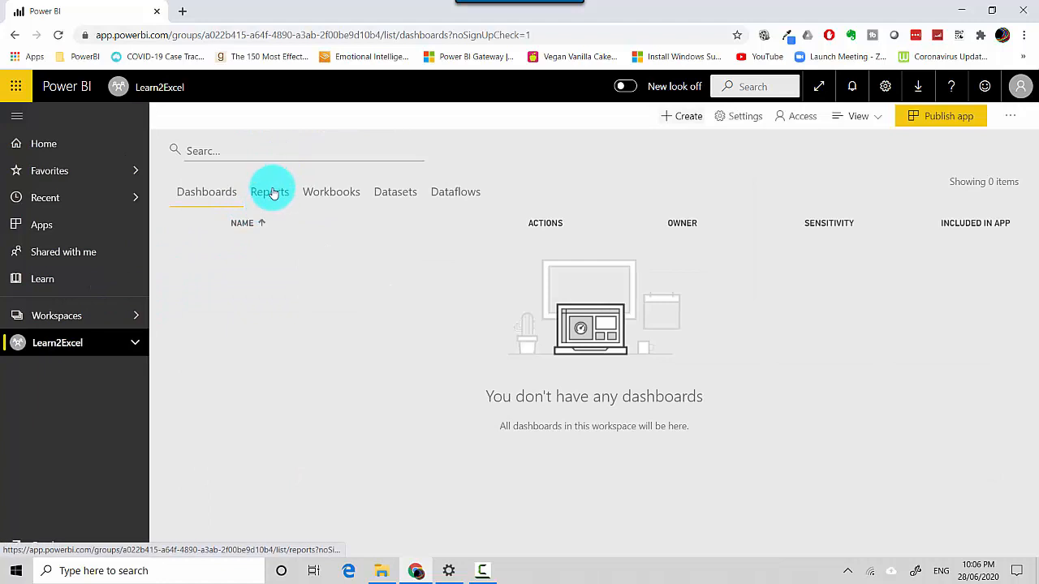
left_click(270, 191)
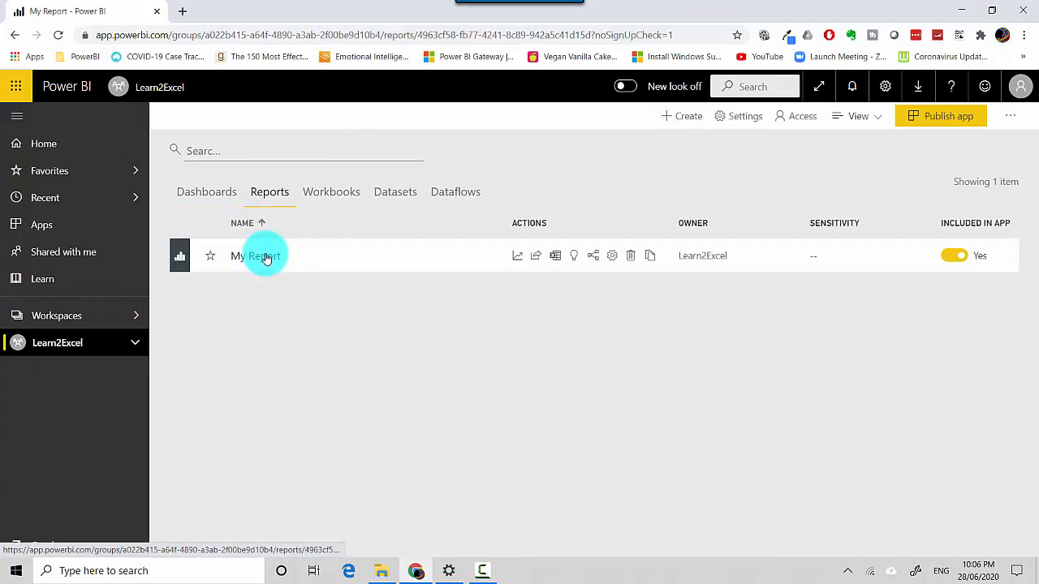
Load My Report and display its Page 1 with table, donut, map and year slicer
left_click(257, 256)
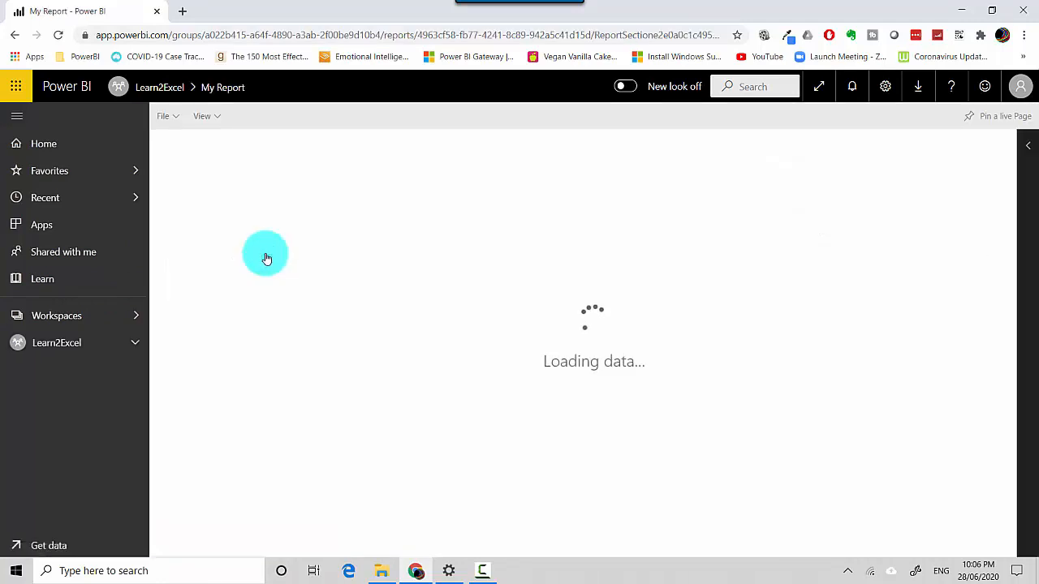
left_click(200, 545)
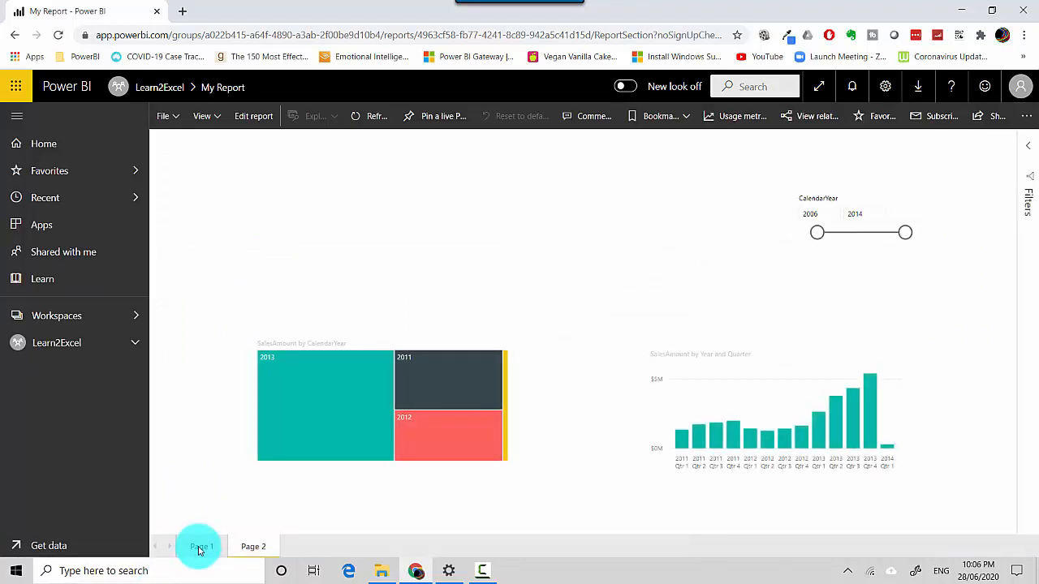
left_click(201, 546)
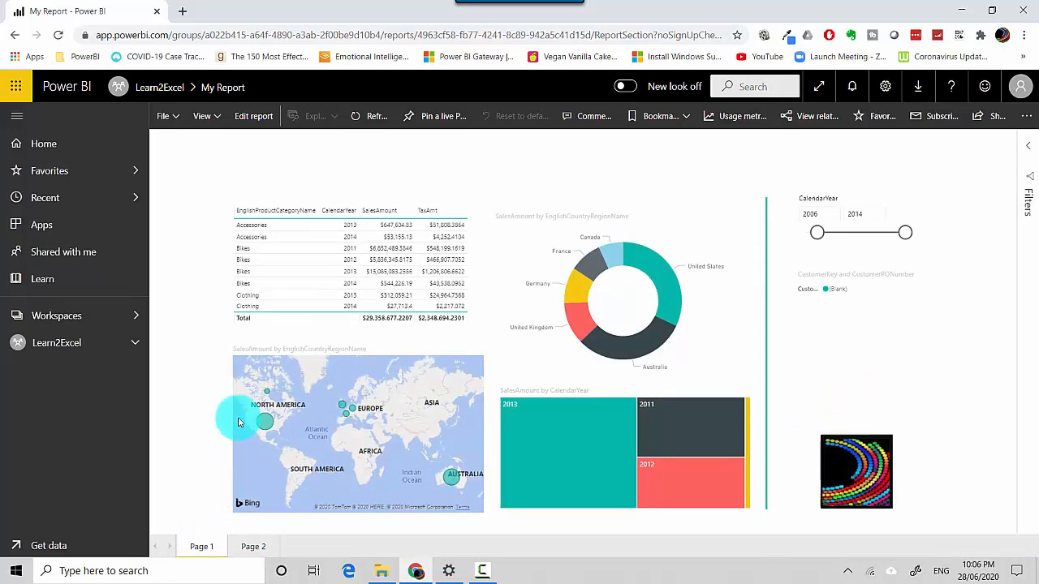
mouse_move(442, 117)
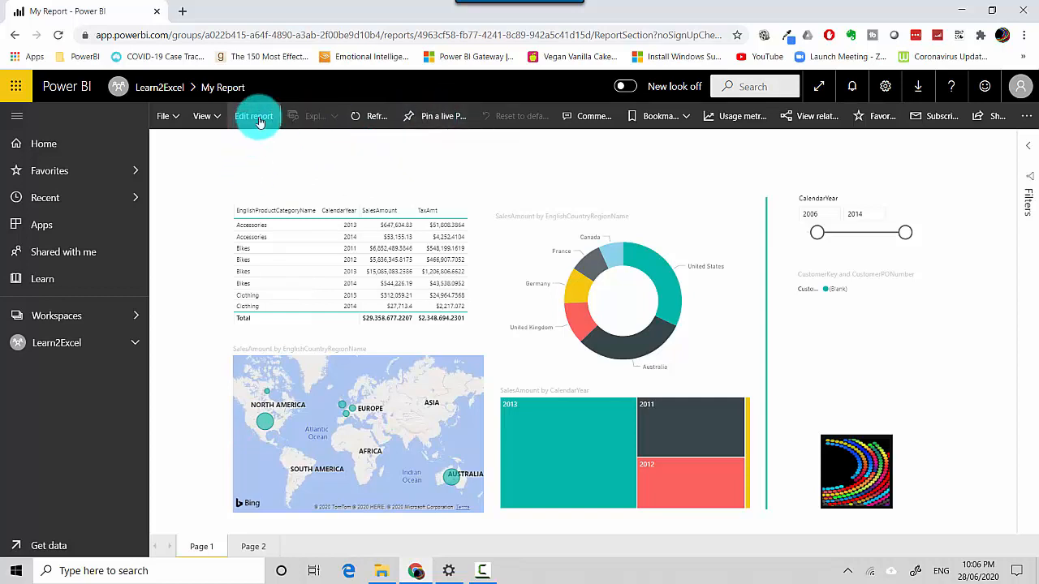
left_click(253, 117)
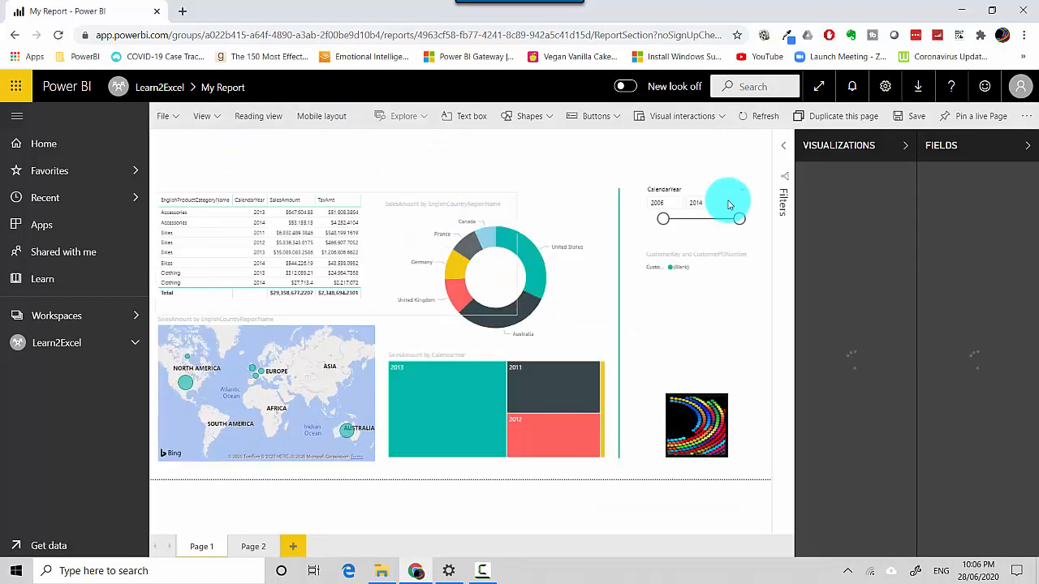
mouse_move(983, 117)
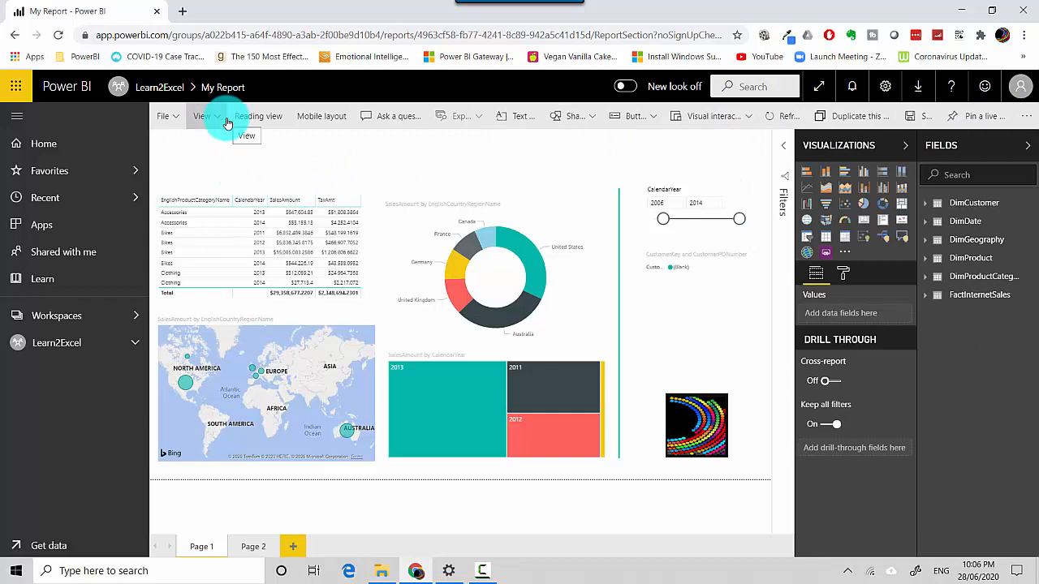
mouse_move(276, 117)
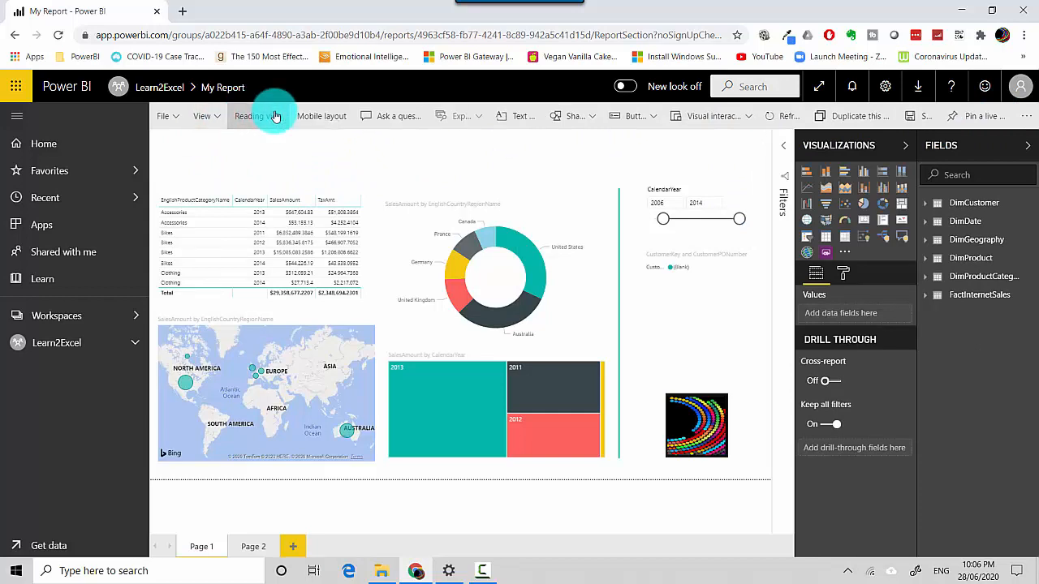
left_click(258, 117)
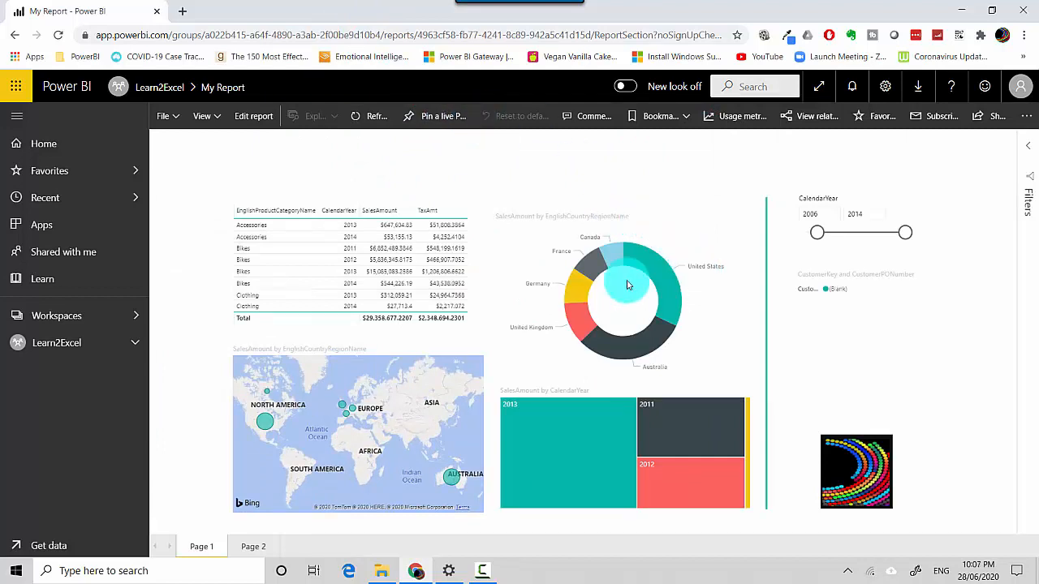
Pin Page 1 live to a new dashboard named Dash1 and go to that dashboard
left_click(444, 117)
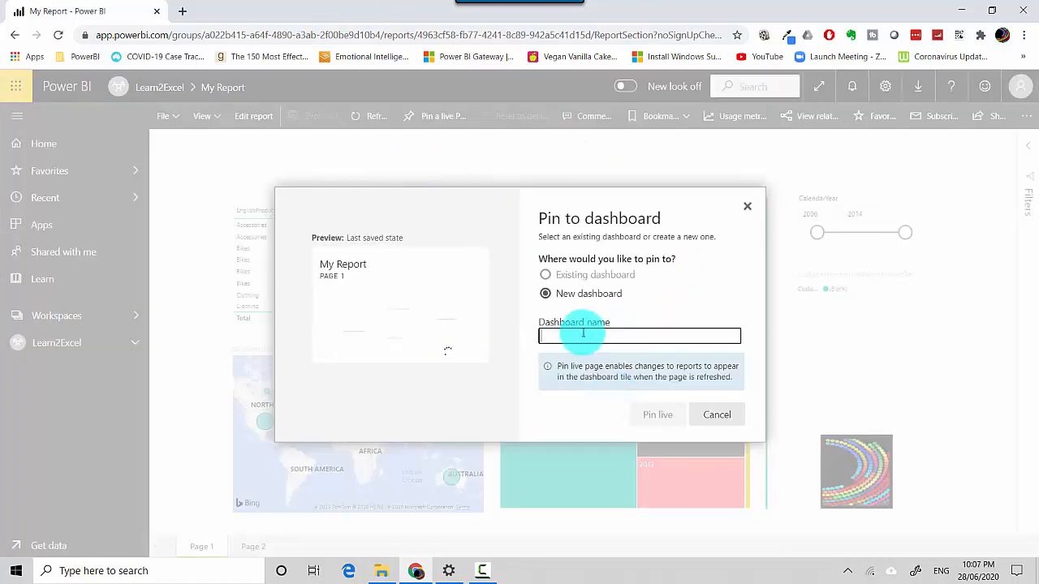
type("Dash1")
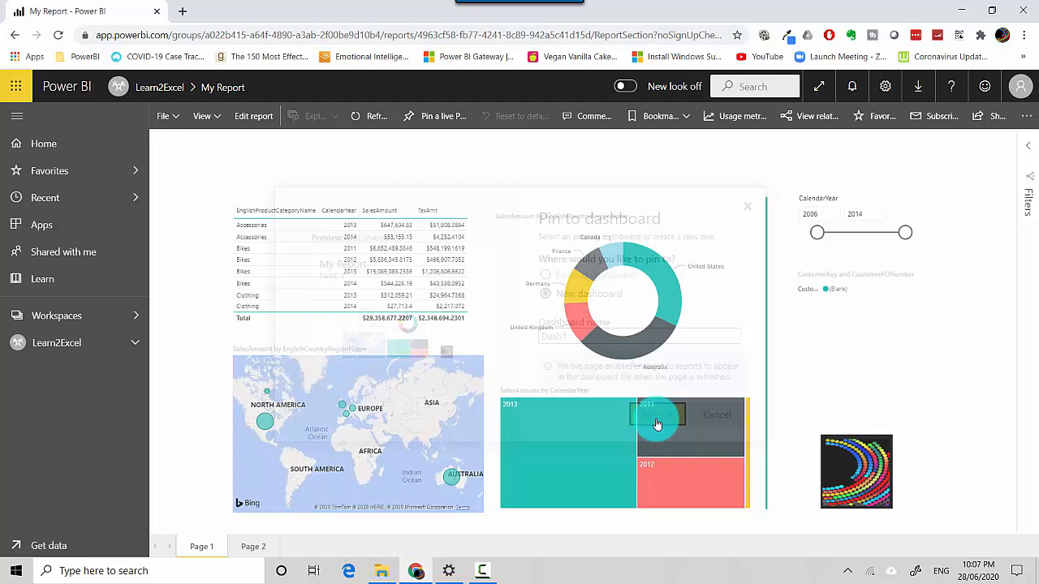
left_click(716, 416)
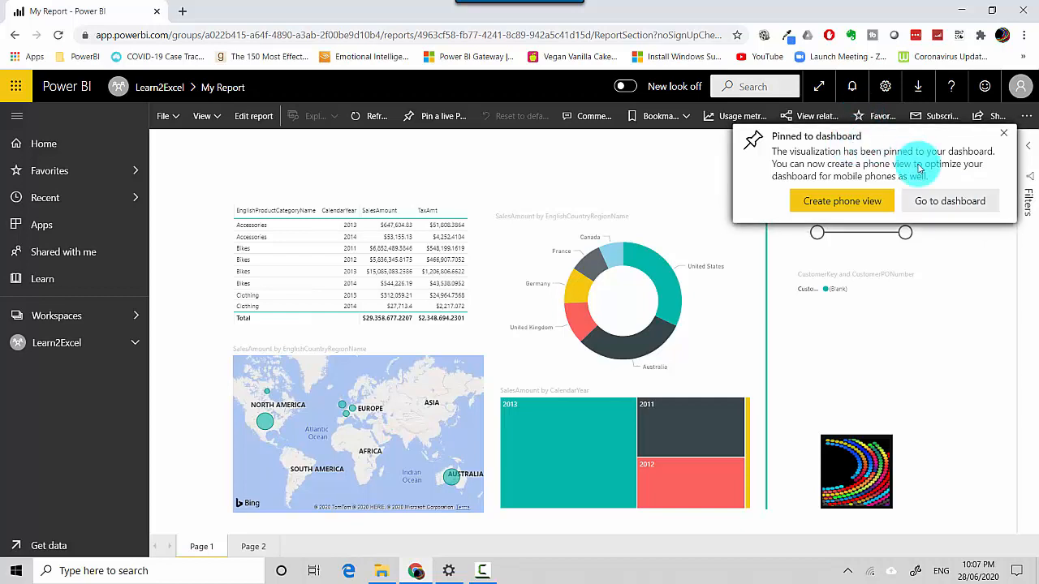
left_click(948, 201)
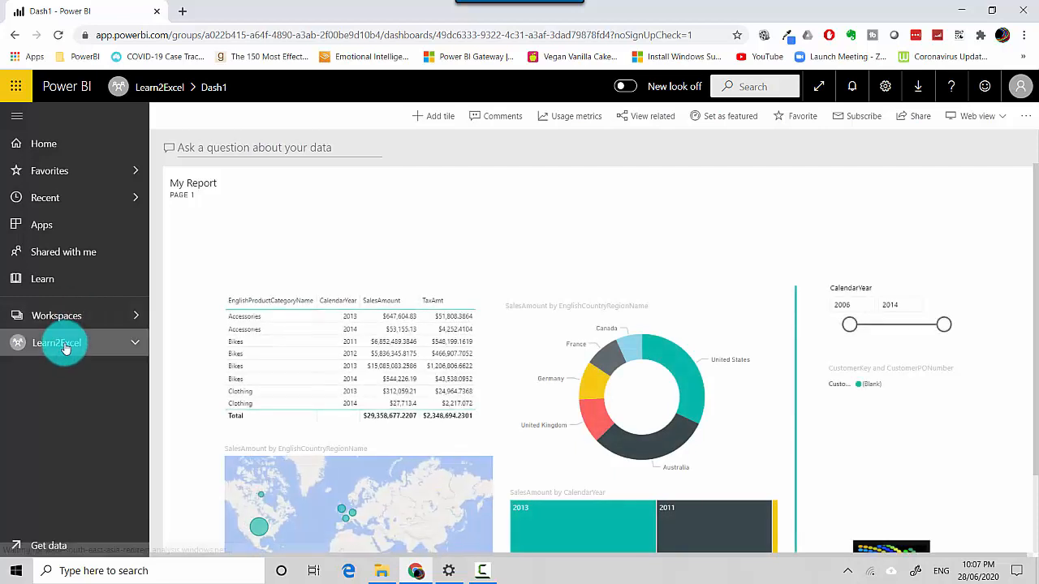
left_click(59, 343)
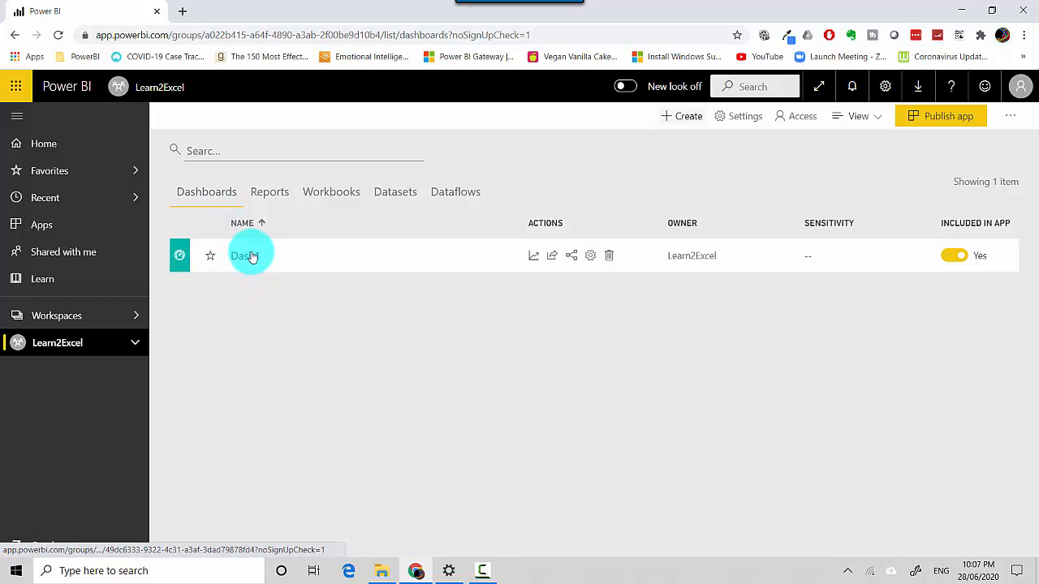
left_click(243, 257)
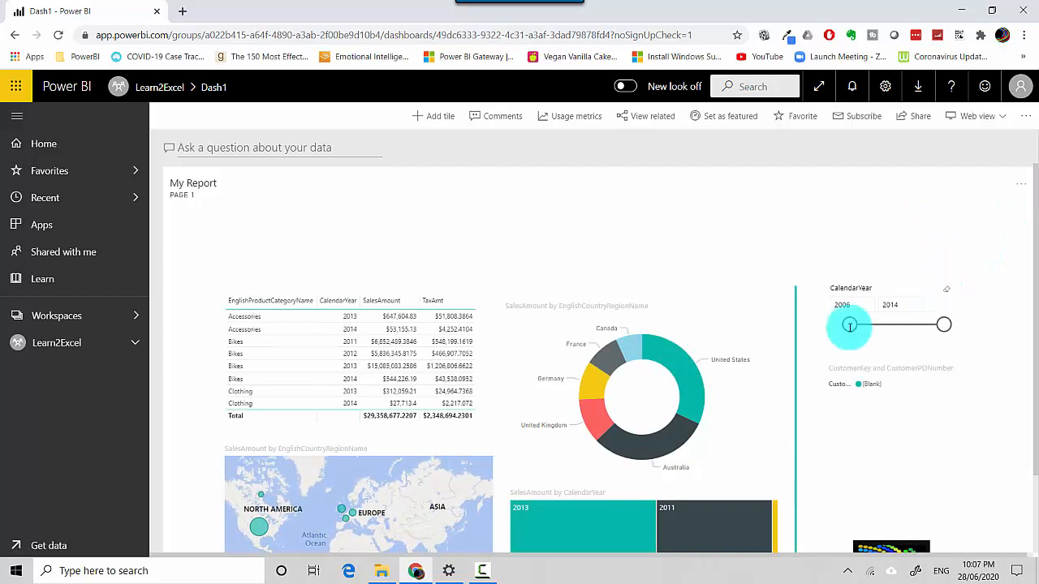
left_click_drag(850, 325, 944, 325)
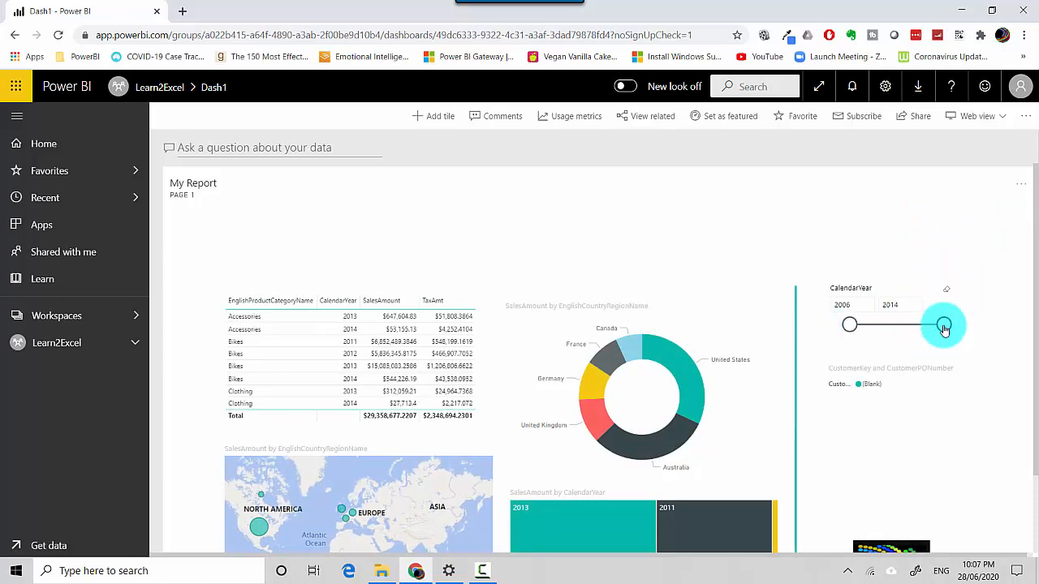
left_click_drag(945, 325, 908, 324)
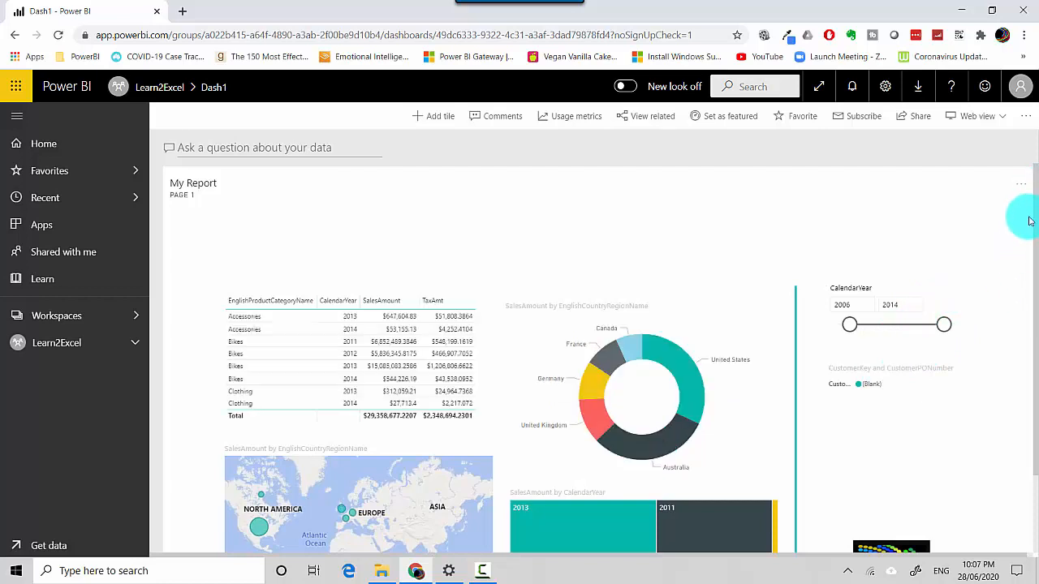
mouse_move(341, 513)
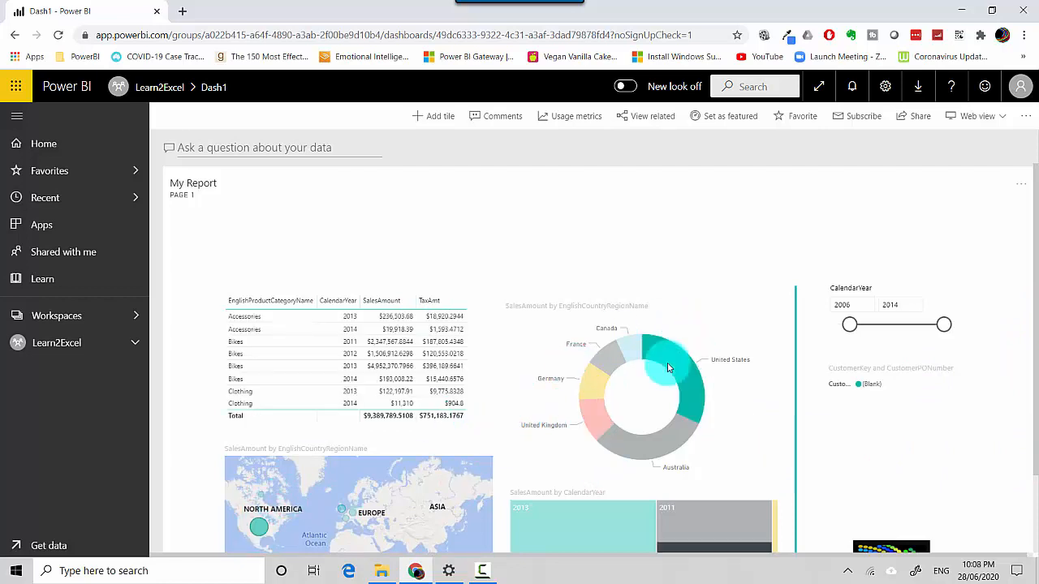
mouse_move(678, 360)
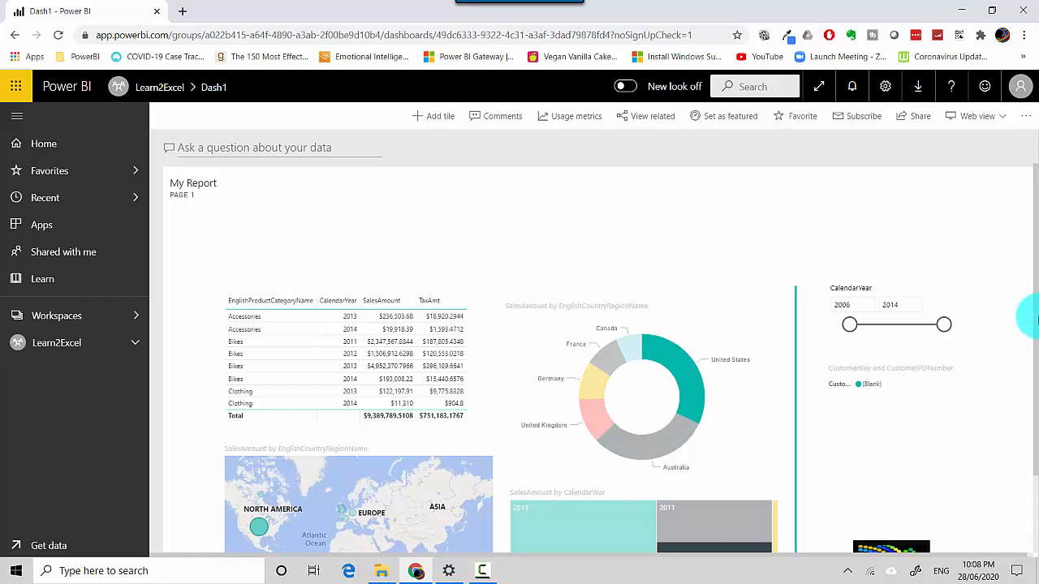
mouse_move(1000, 268)
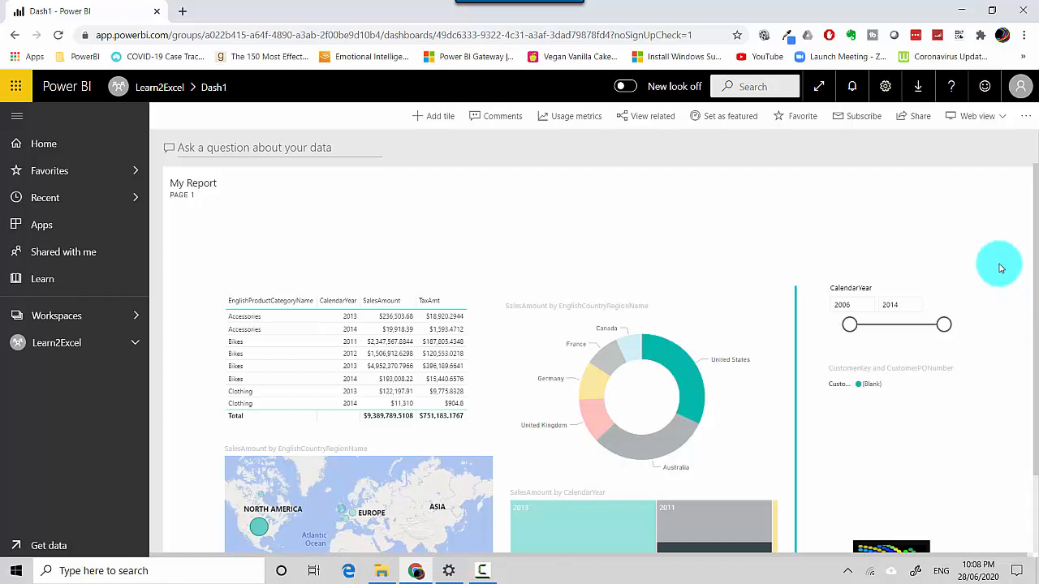